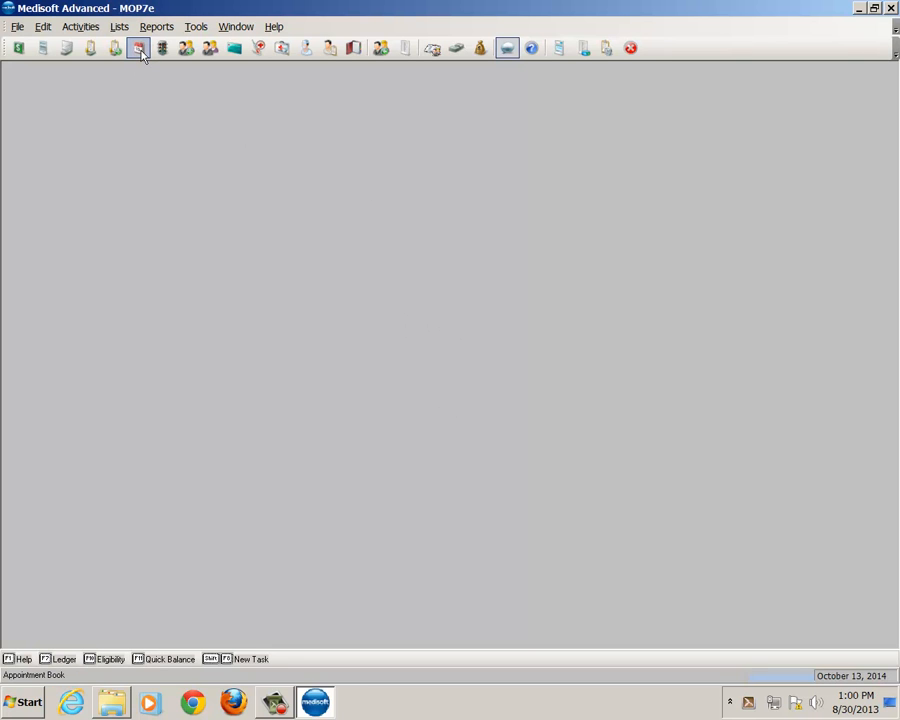
pyautogui.moveTo(138, 48)
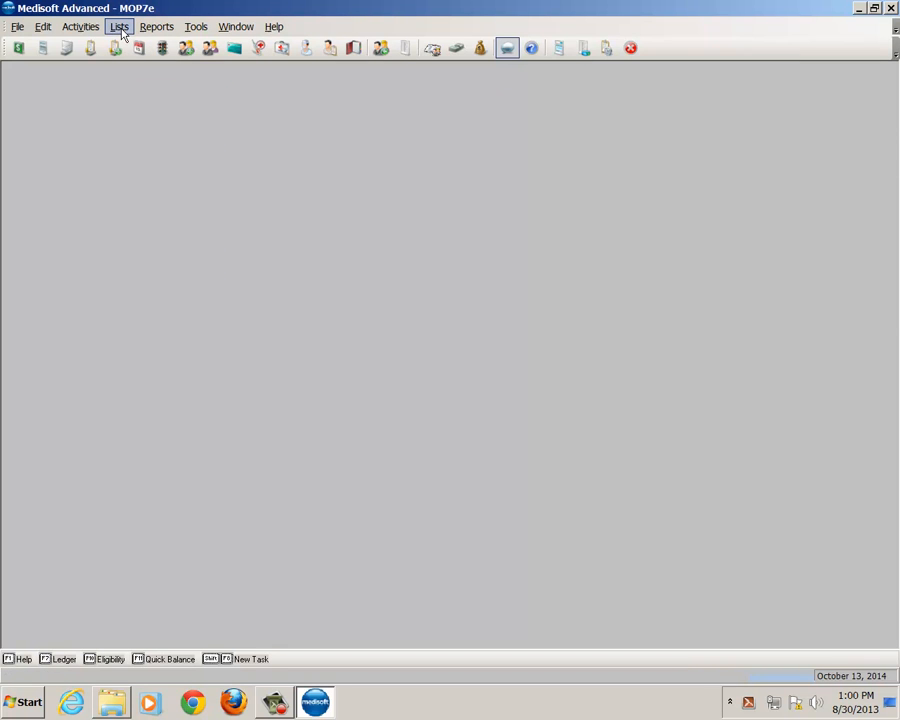
# Step: Launch Office Hours from Activities > Appointment Book
pyautogui.click(80, 26)
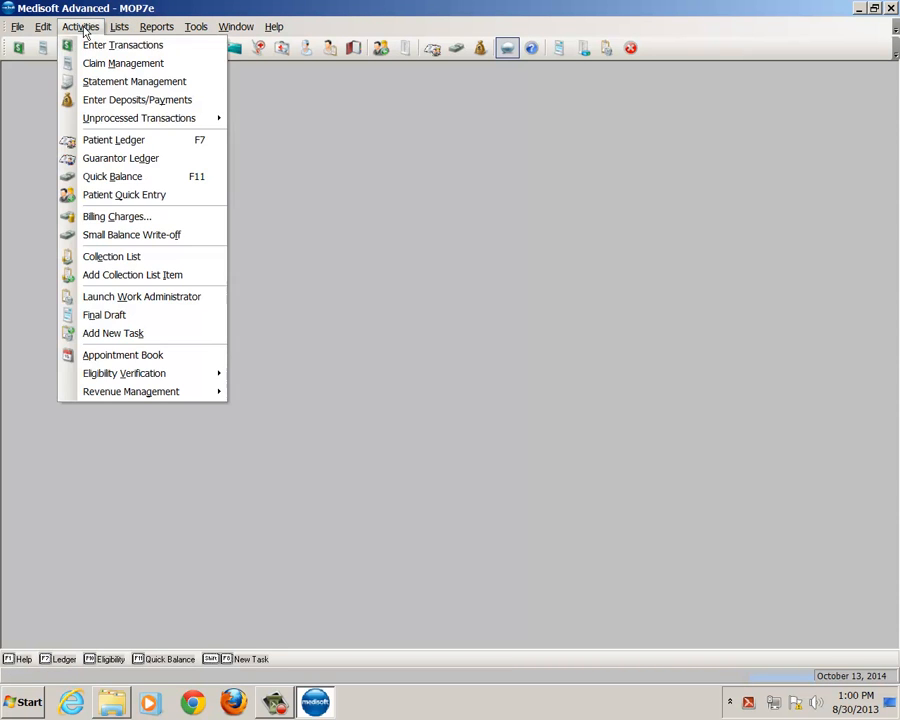
pyautogui.moveTo(122, 355)
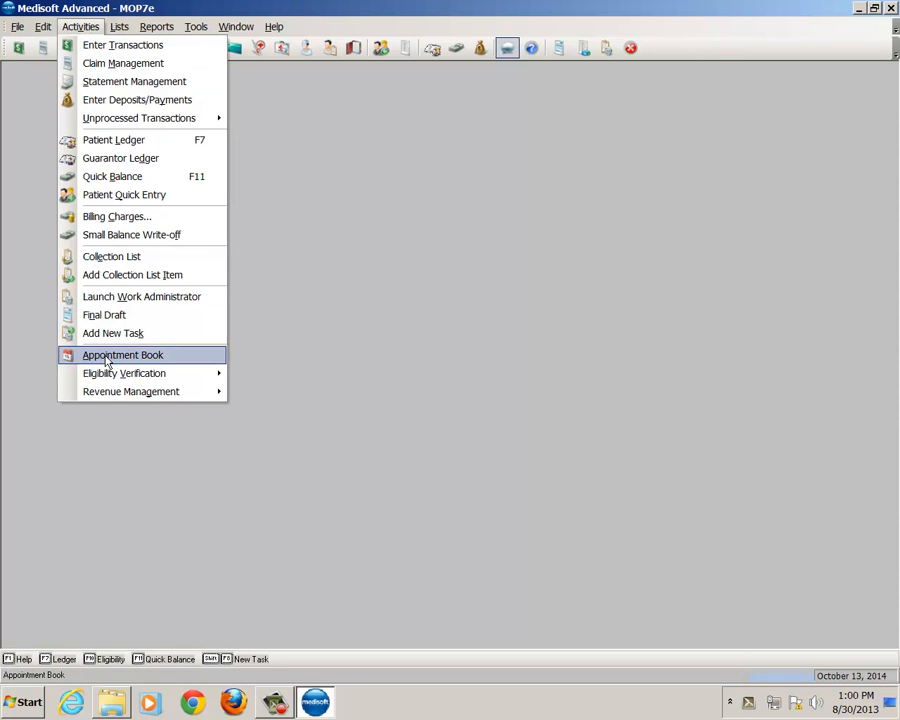
pyautogui.click(122, 355)
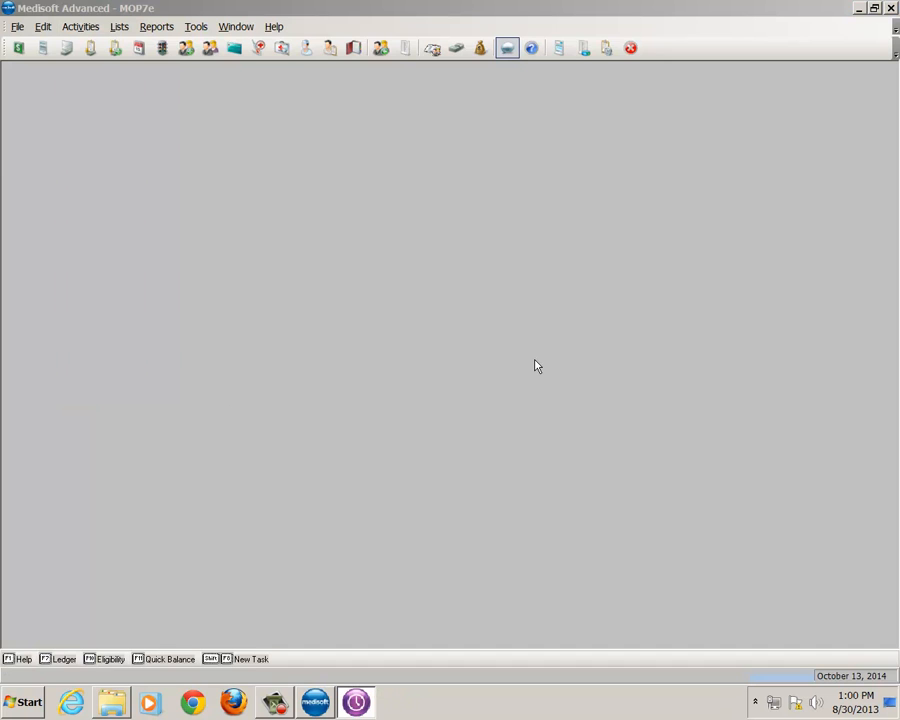
# Step: Advance the mini calendar to October 2014 and select Thursday the 16th
pyautogui.click(507, 48)
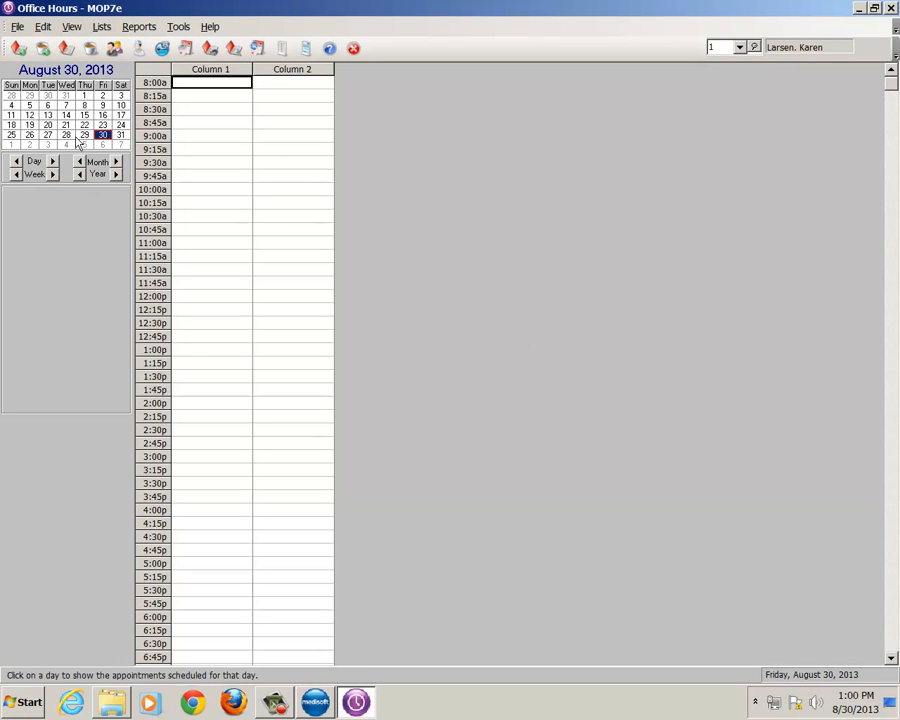
pyautogui.moveTo(115, 161)
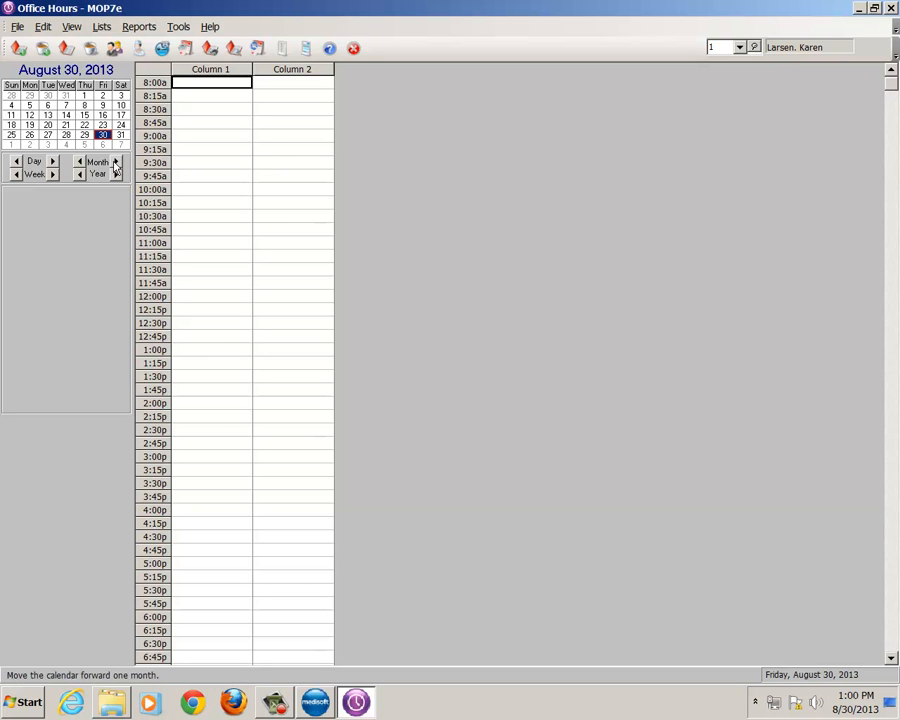
pyautogui.moveTo(115, 162)
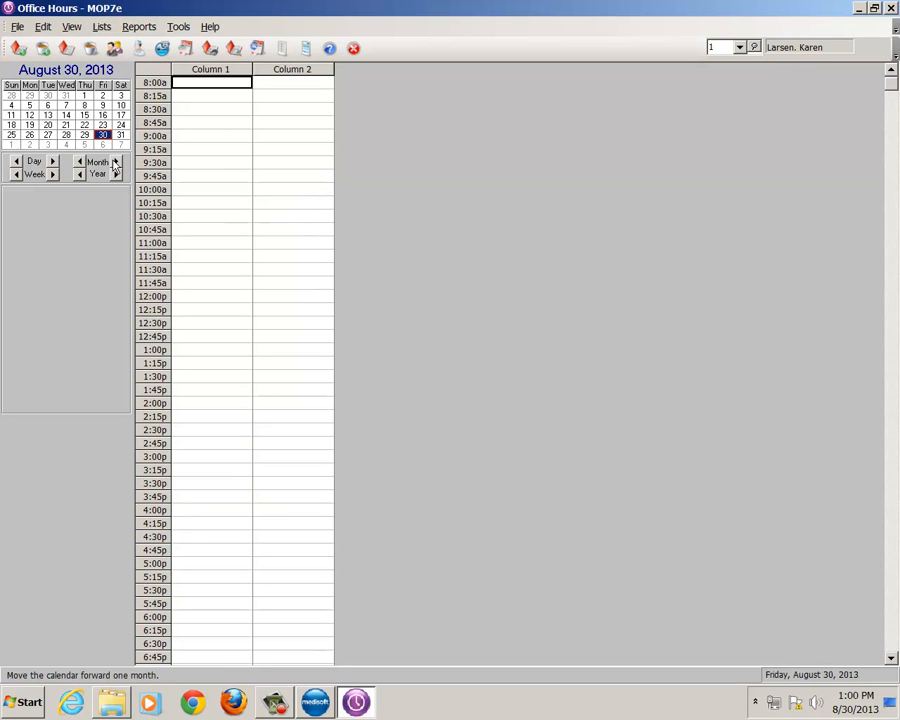
pyautogui.click(115, 161)
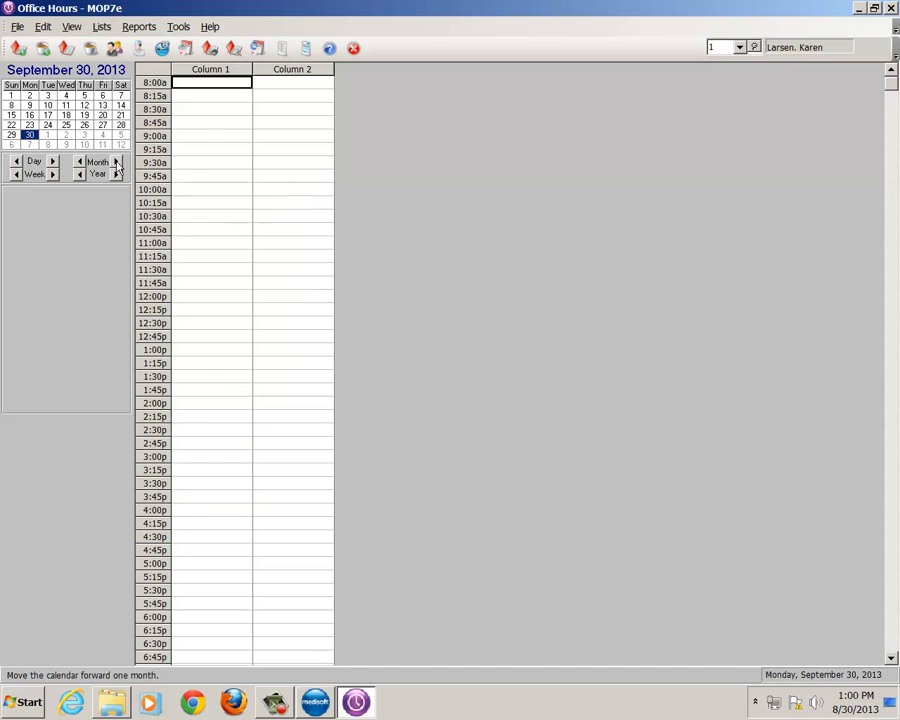
pyautogui.moveTo(116, 162)
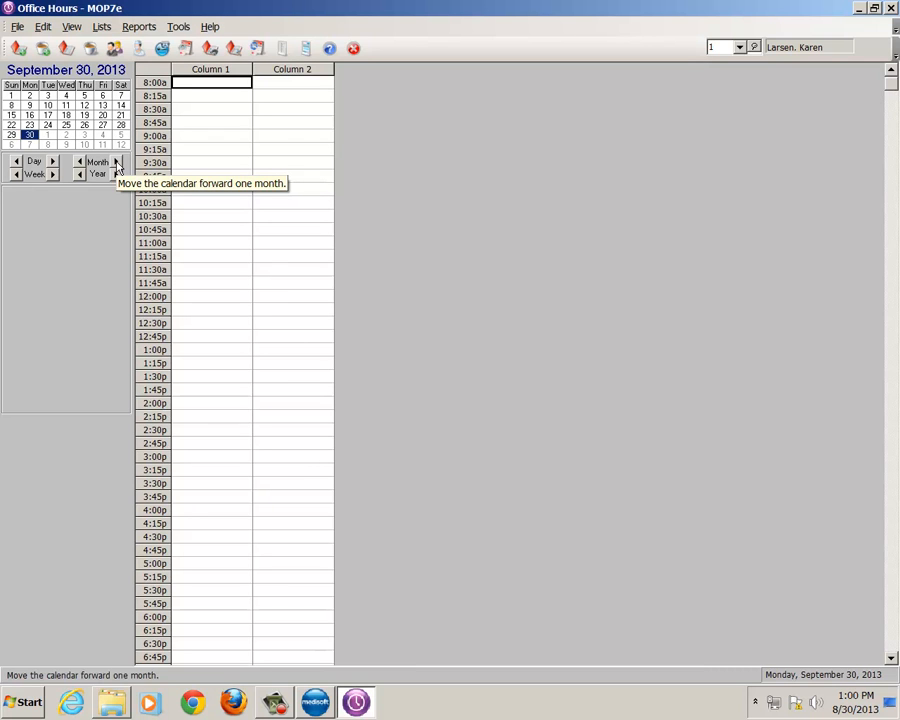
pyautogui.click(116, 161)
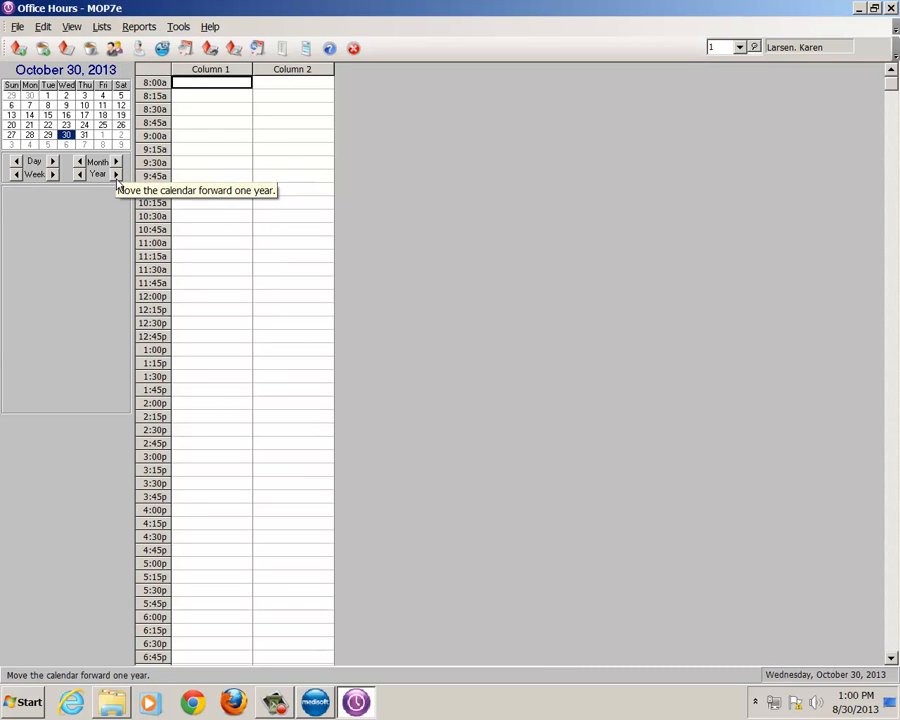
pyautogui.click(116, 174)
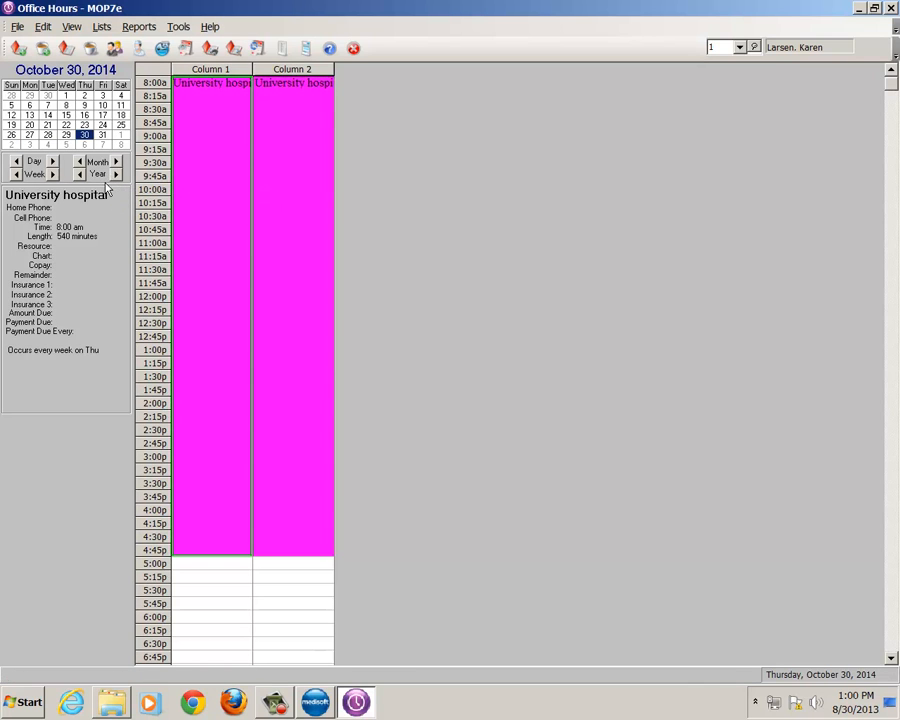
pyautogui.moveTo(103, 190)
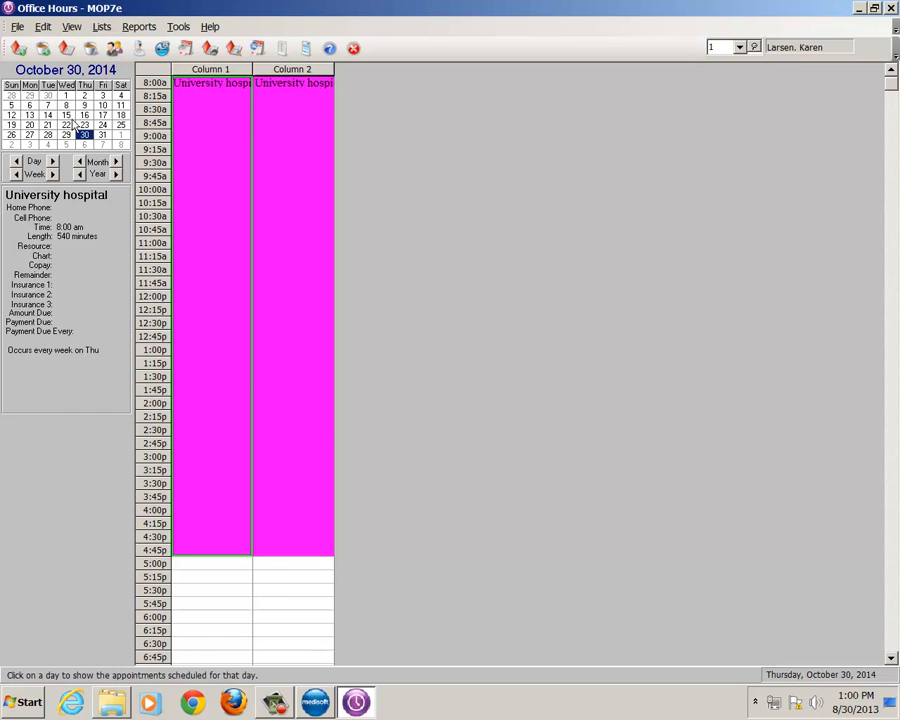
pyautogui.click(84, 115)
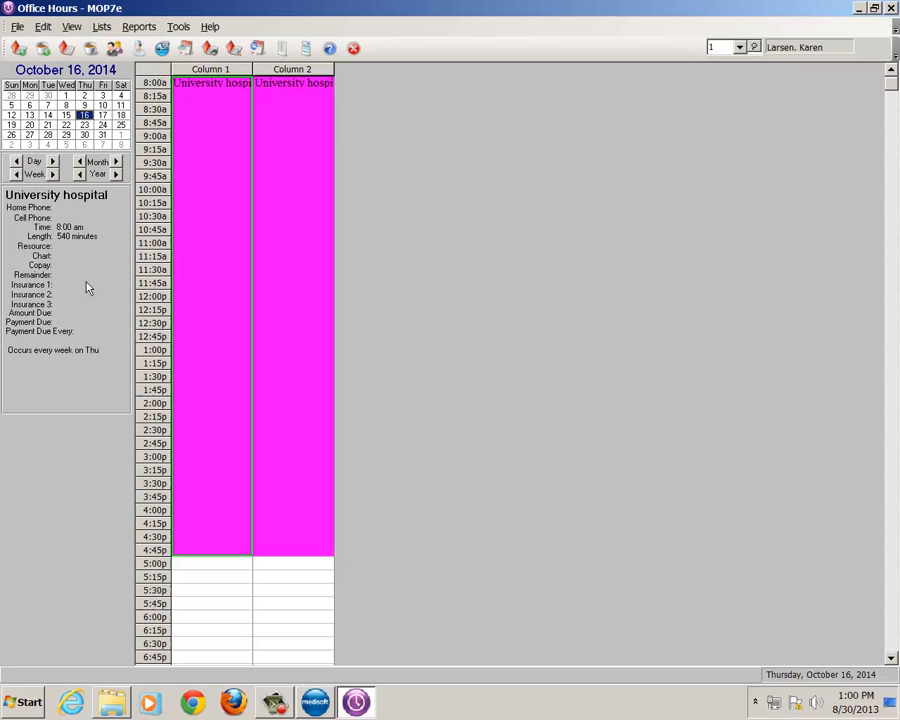
pyautogui.moveTo(85, 316)
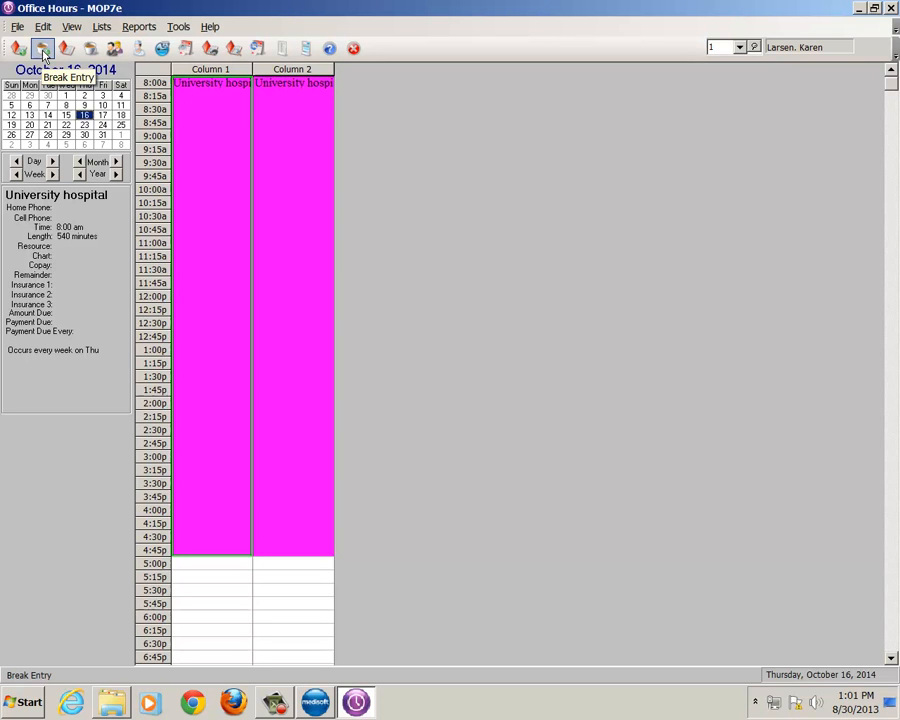
# Step: Edit the break: name 'University Meeting', 5:00 pm start, 60-minute length
pyautogui.click(42, 48)
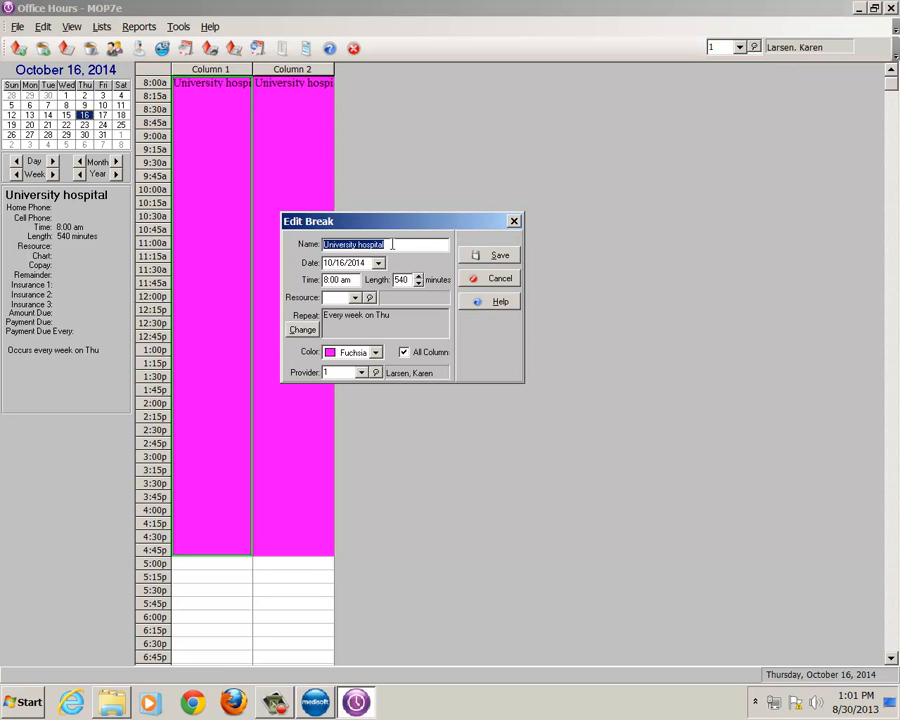
pyautogui.click(388, 244)
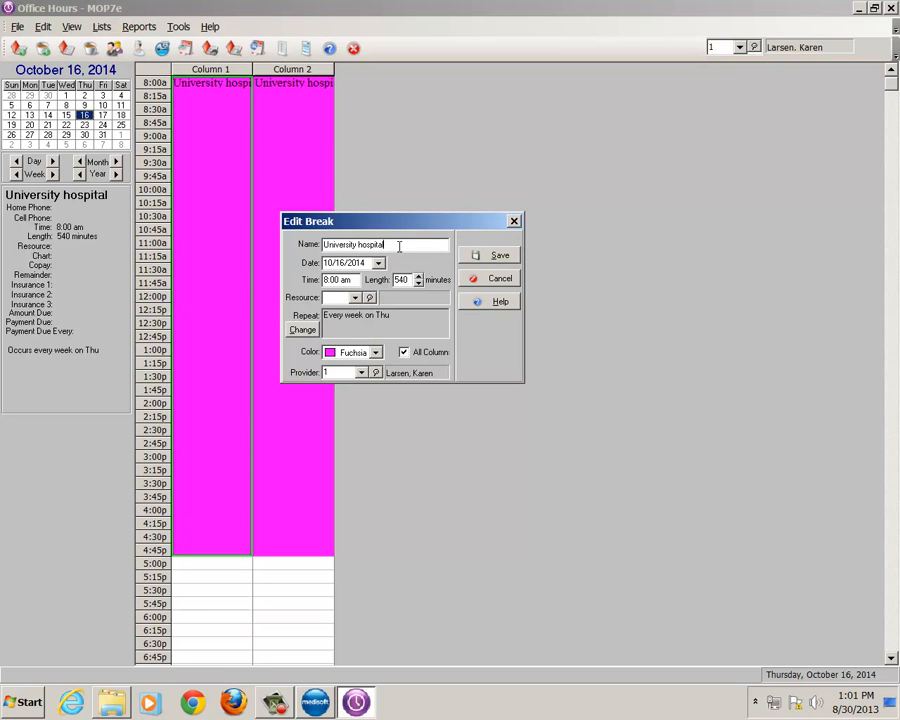
pyautogui.press('BackSpace')
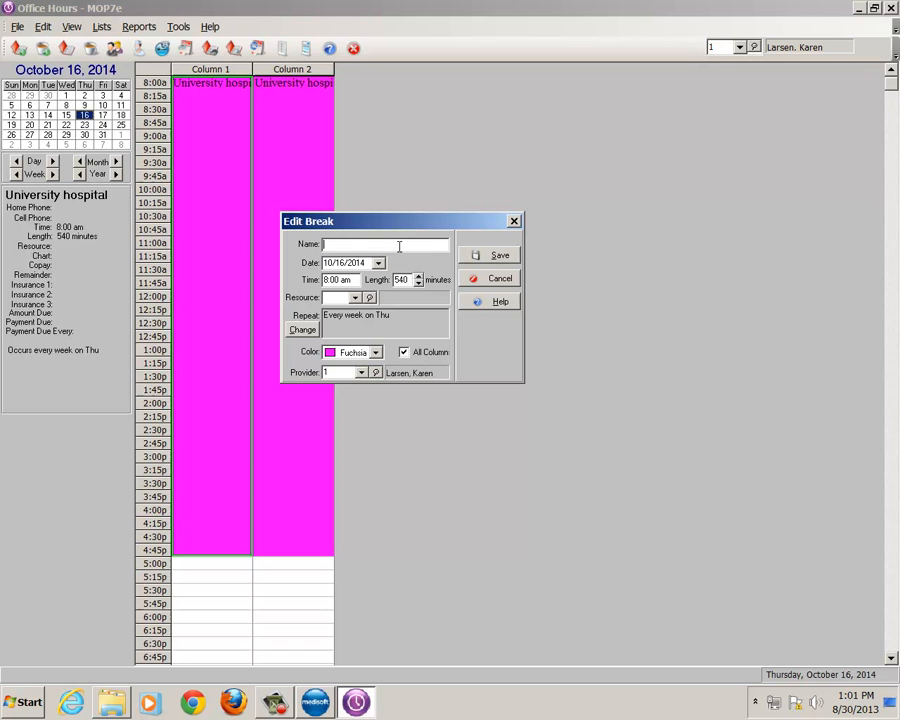
pyautogui.write('Uri')
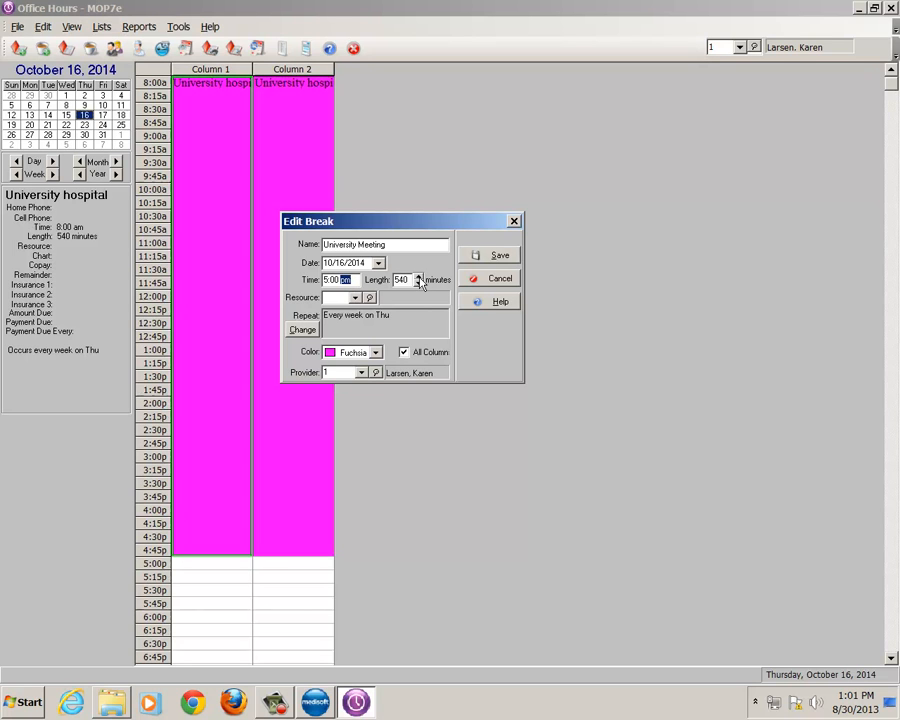
pyautogui.click(419, 283)
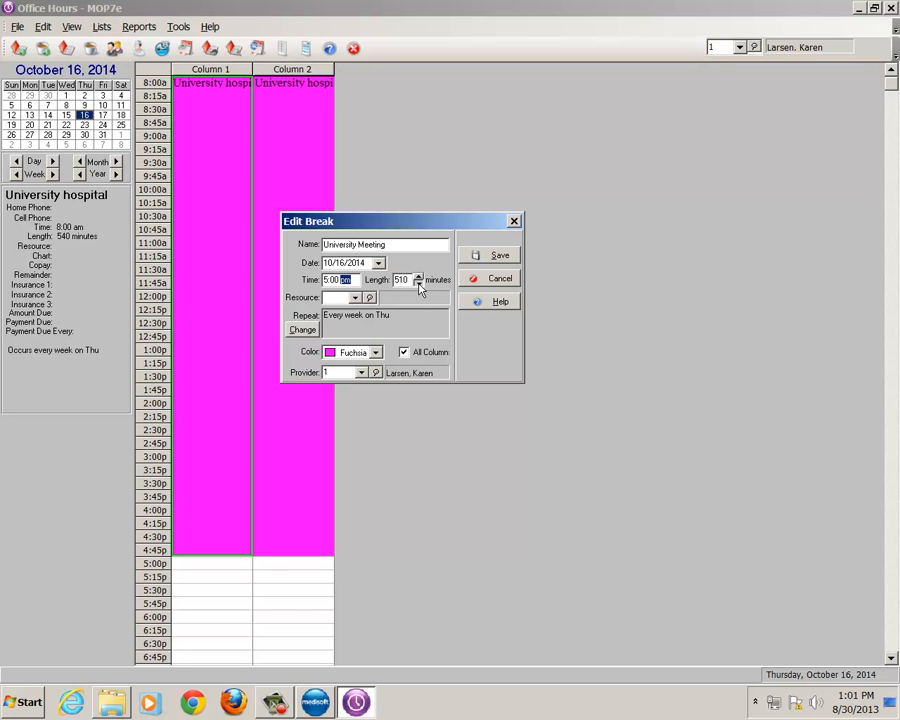
pyautogui.click(419, 282)
pyautogui.write('60')
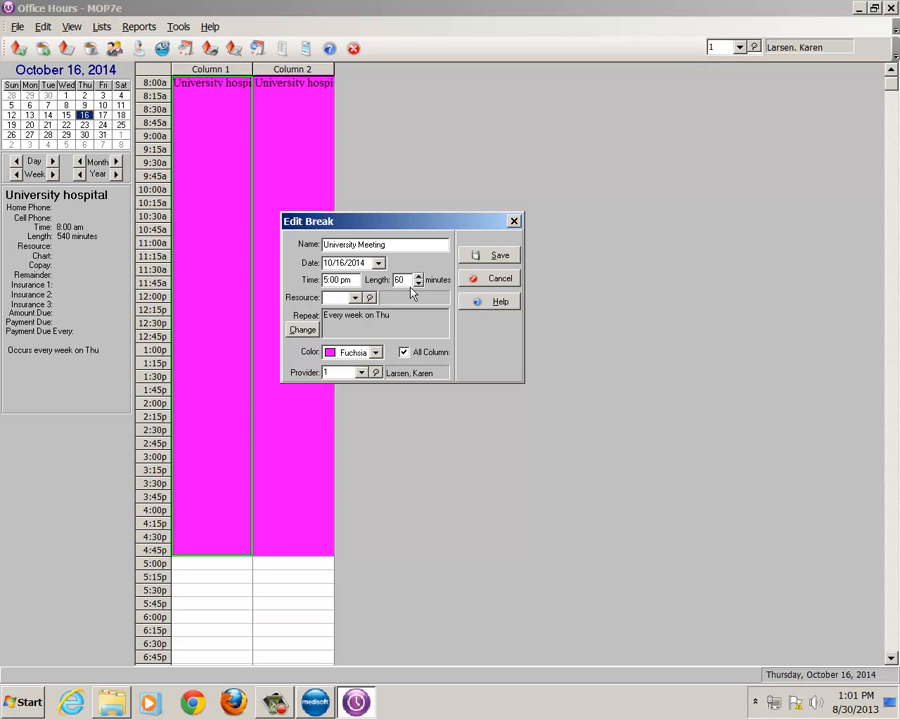
pyautogui.moveTo(353, 360)
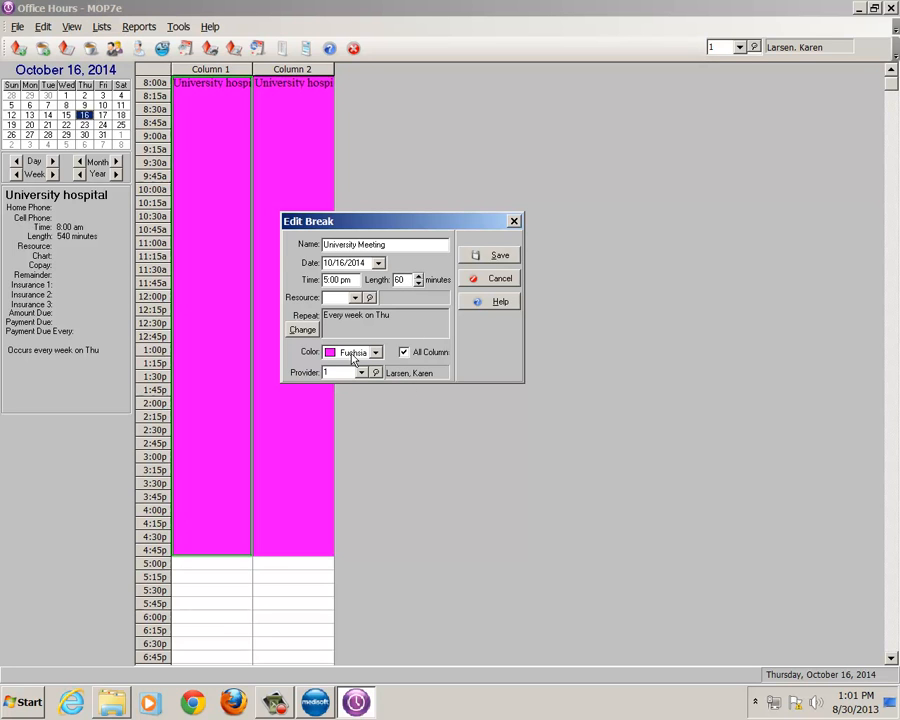
pyautogui.moveTo(378, 363)
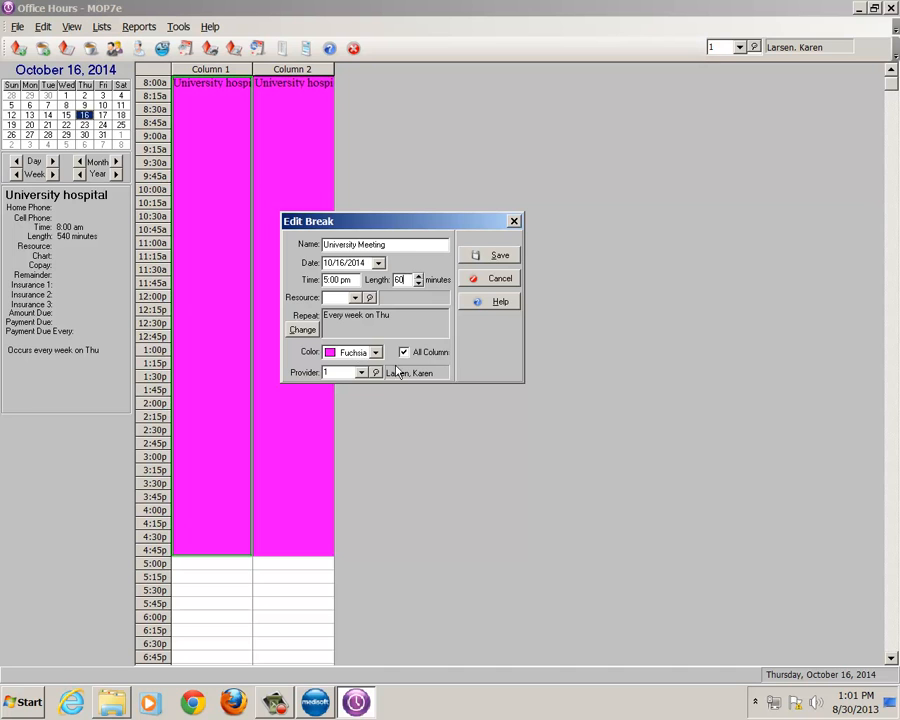
pyautogui.moveTo(489, 355)
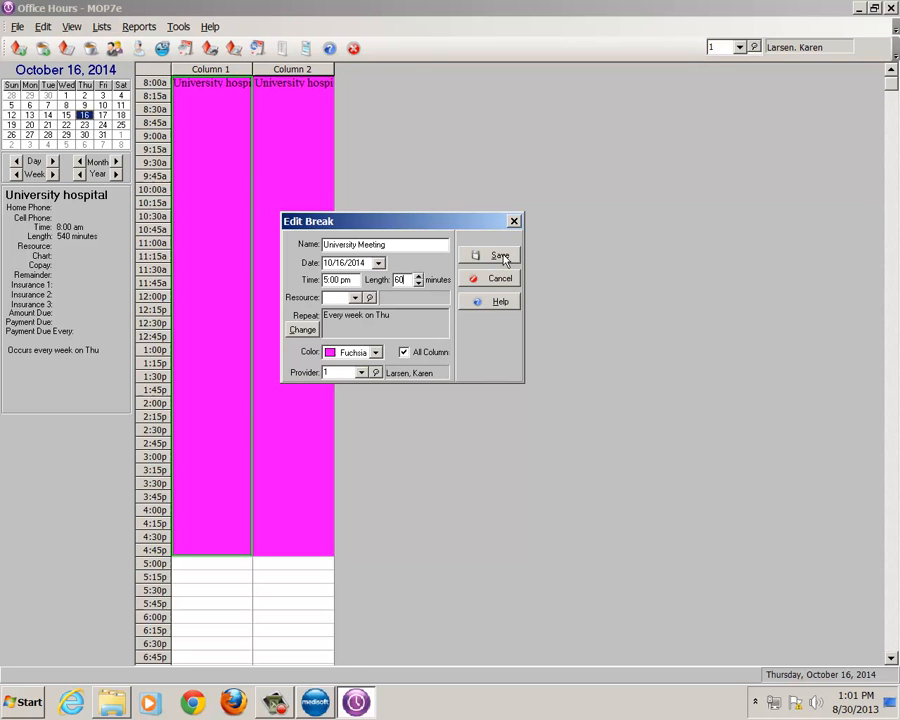
# Step: Save the break, applying it to the current October 16 occurrence only
pyautogui.click(499, 255)
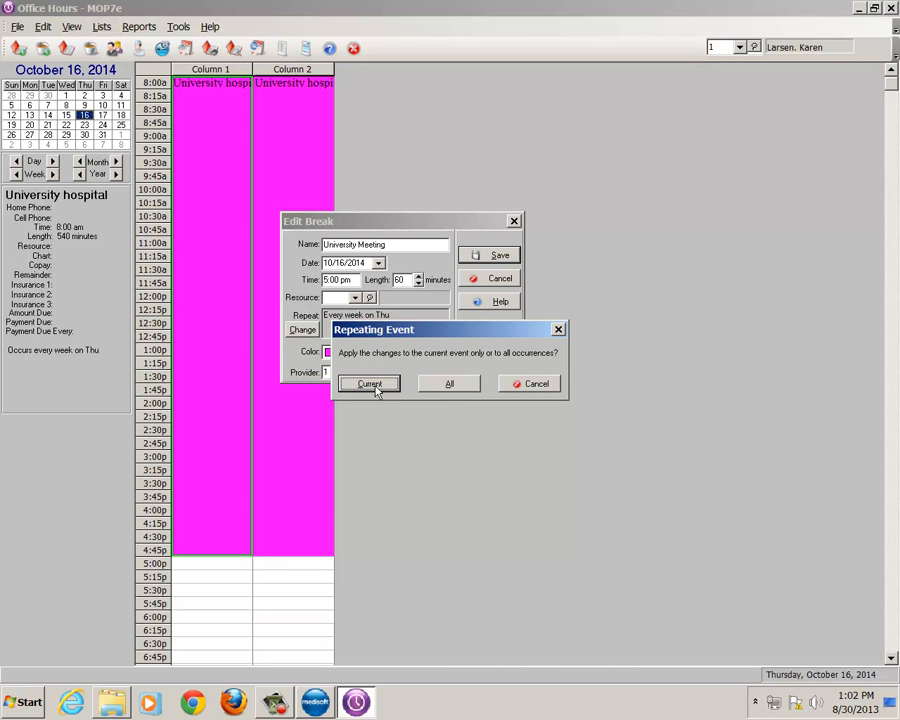
pyautogui.click(369, 383)
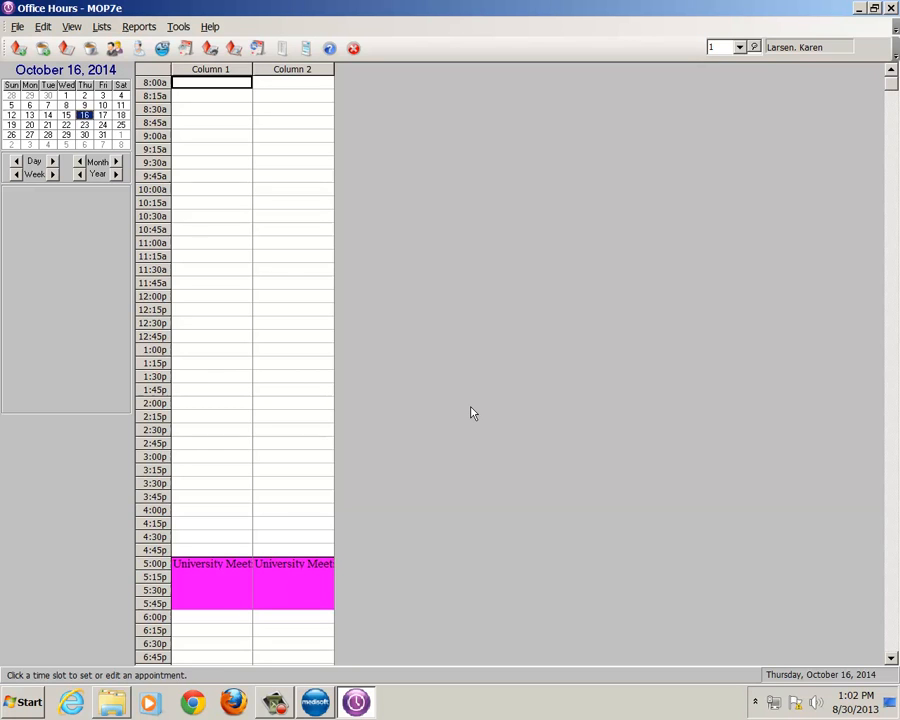
pyautogui.moveTo(322, 511)
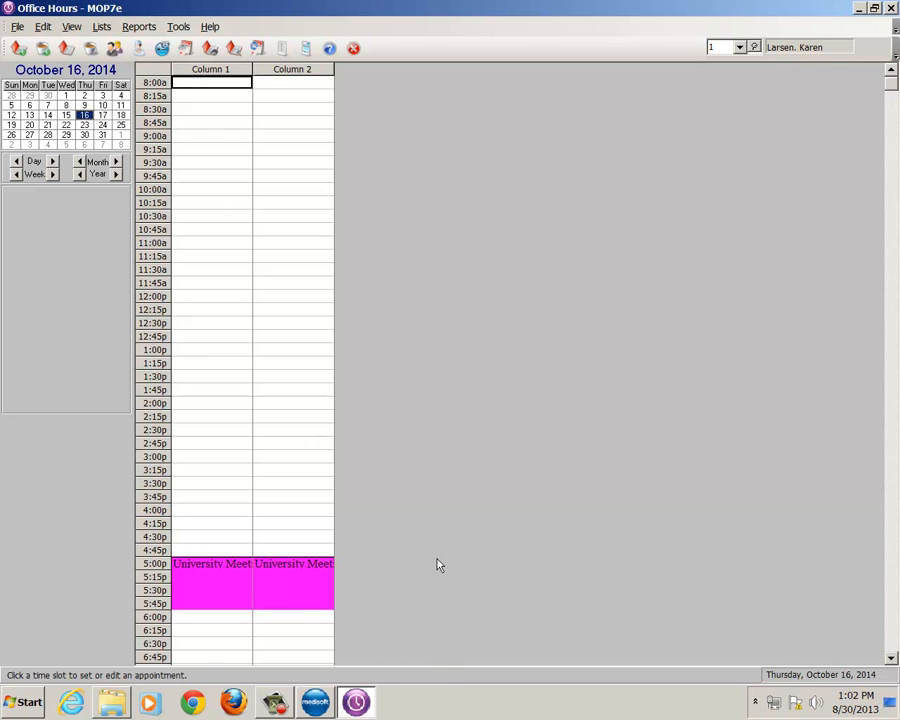
pyautogui.moveTo(443, 500)
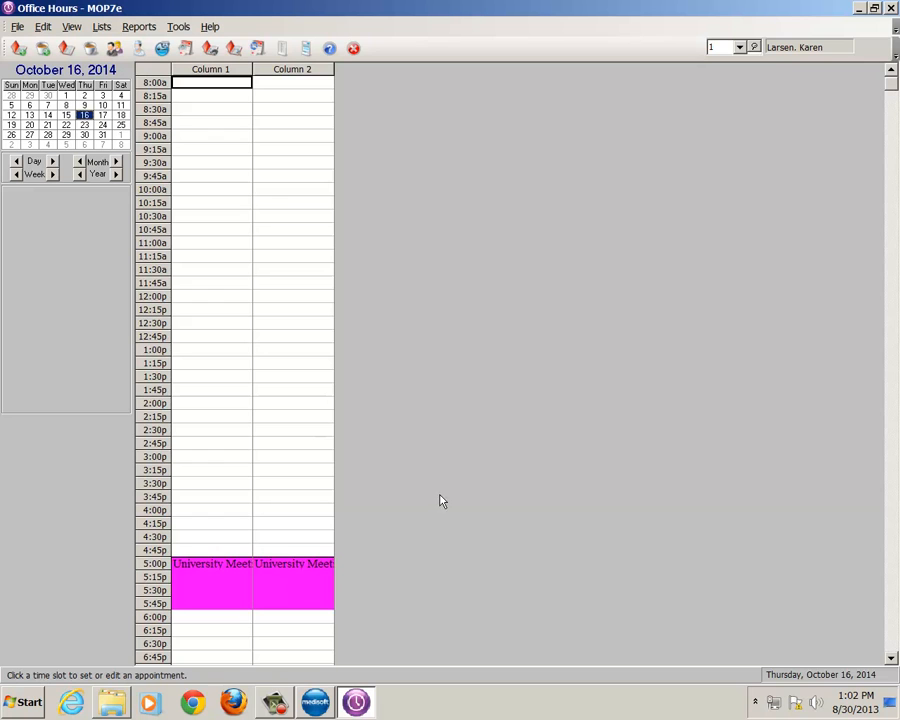